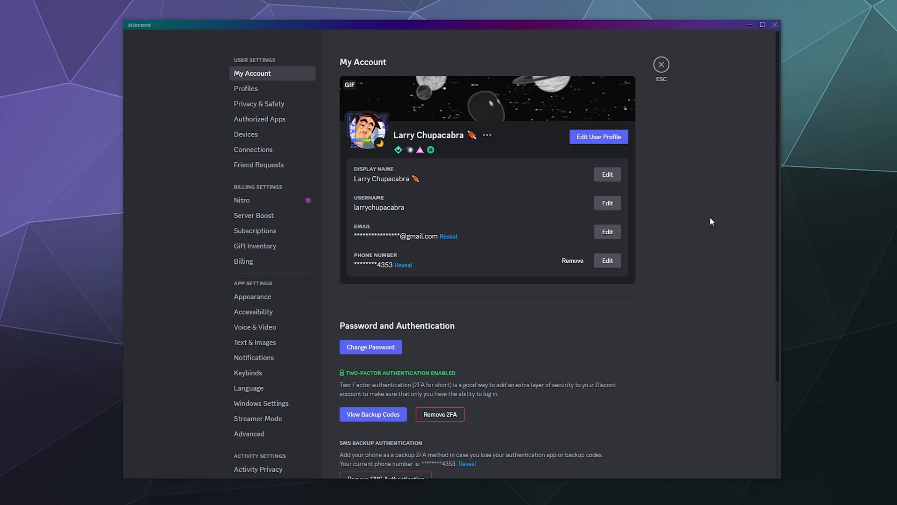
mouse_move(424, 159)
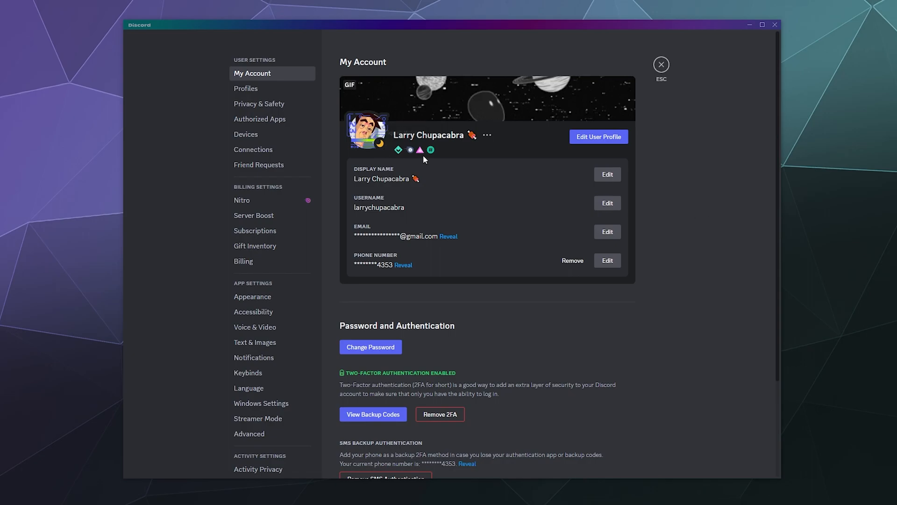
mouse_move(430, 150)
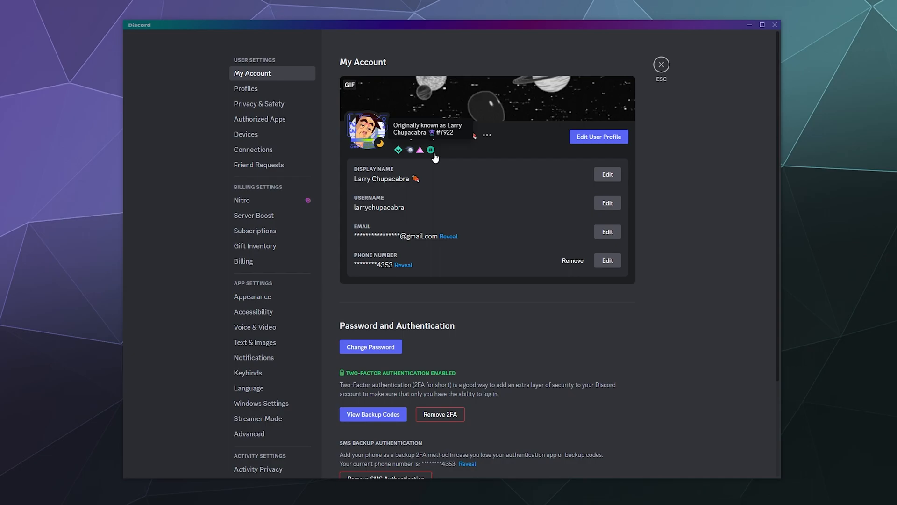
mouse_move(431, 174)
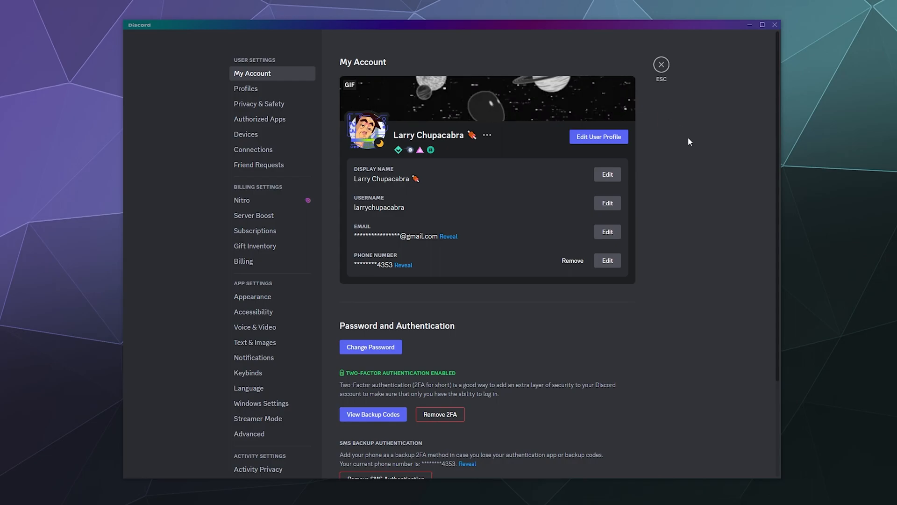
mouse_move(276, 93)
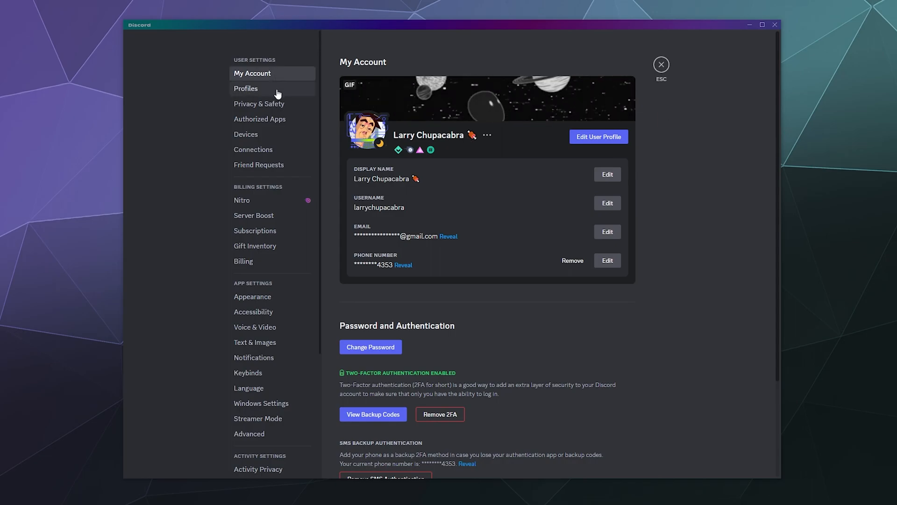
Step: Open the Profiles page in User Settings to show the profile editor and live preview
click(245, 89)
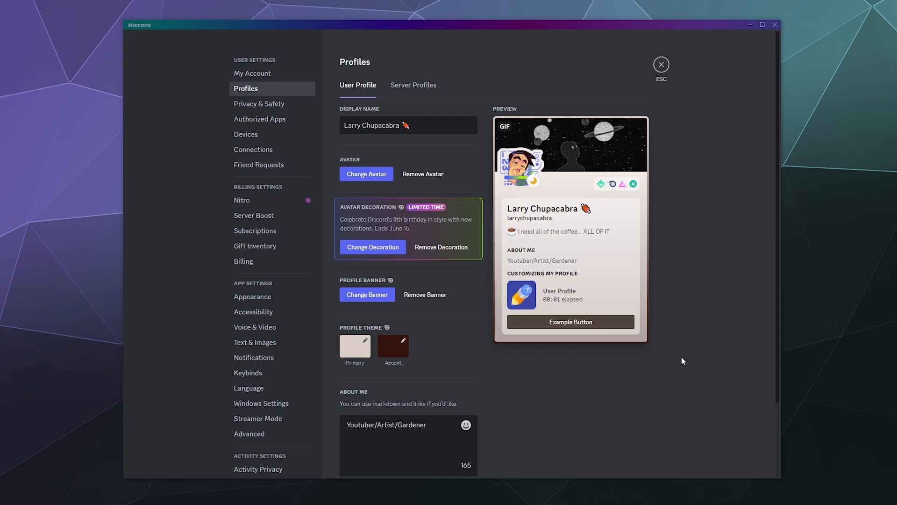
mouse_move(670, 333)
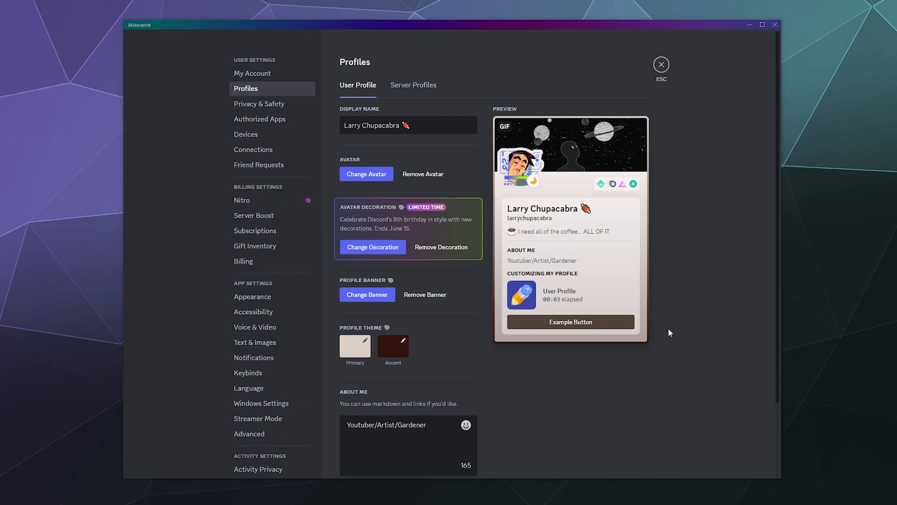
mouse_move(678, 264)
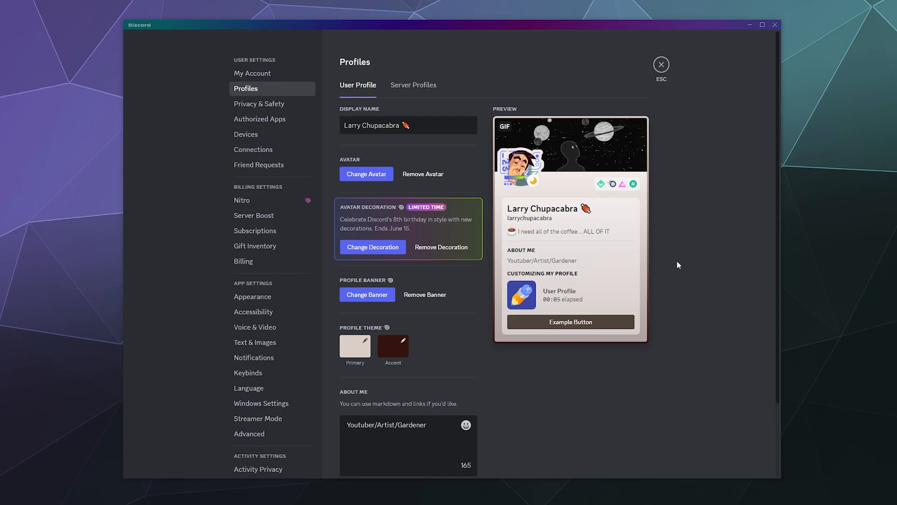
Step: Switch the Legacy Username Badge toggle to hide the original-username badge
scroll(down, 3)
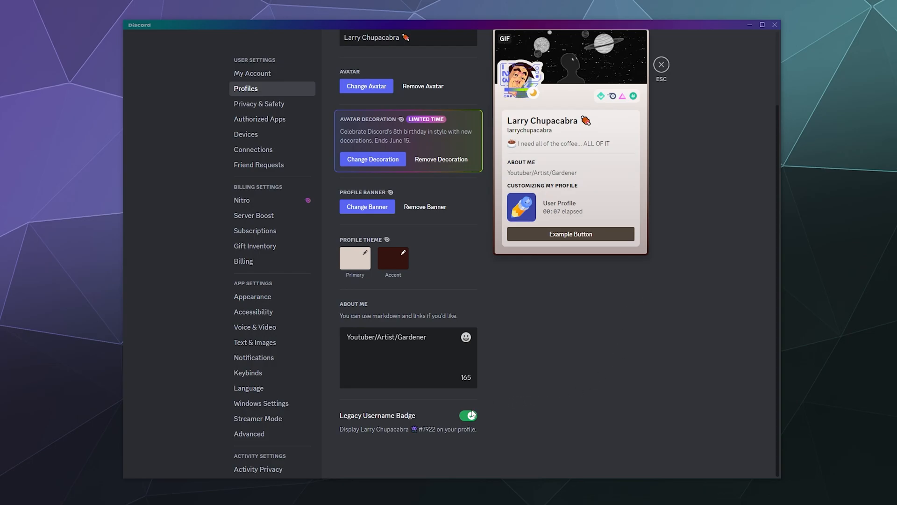
click(468, 415)
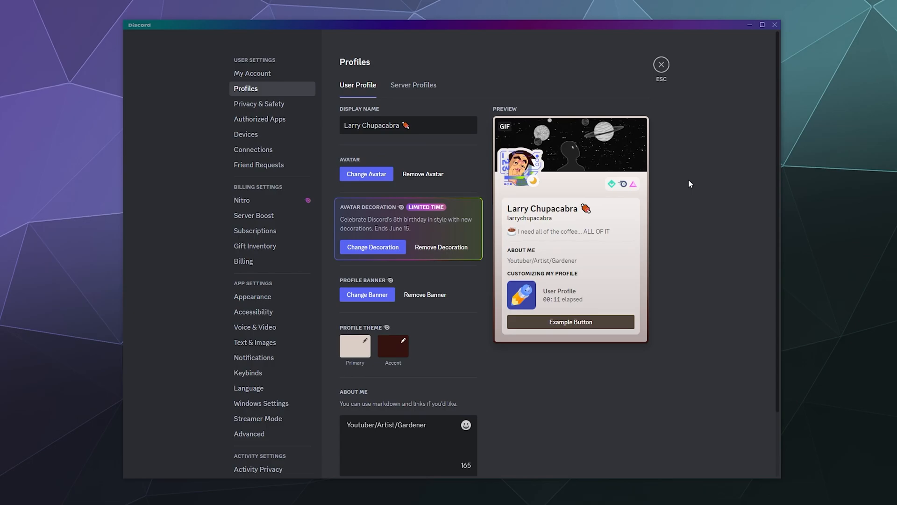
mouse_move(681, 263)
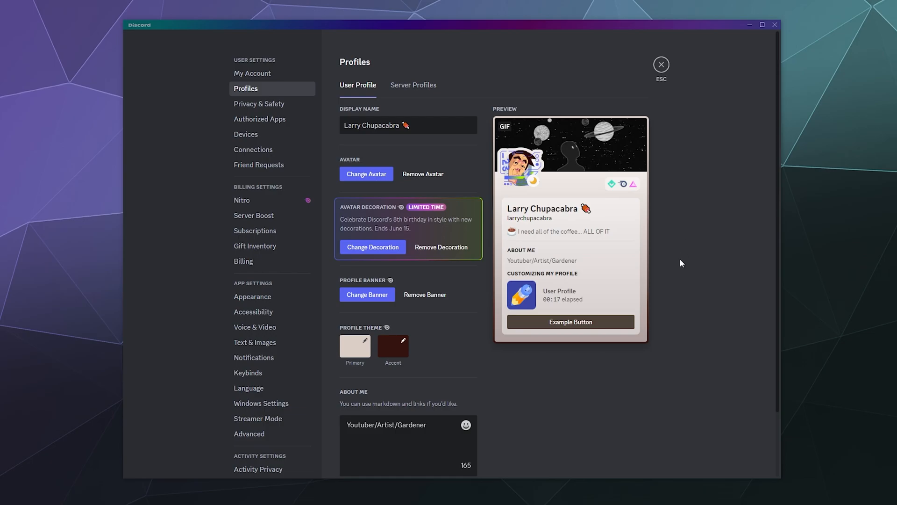
scroll(down, 3)
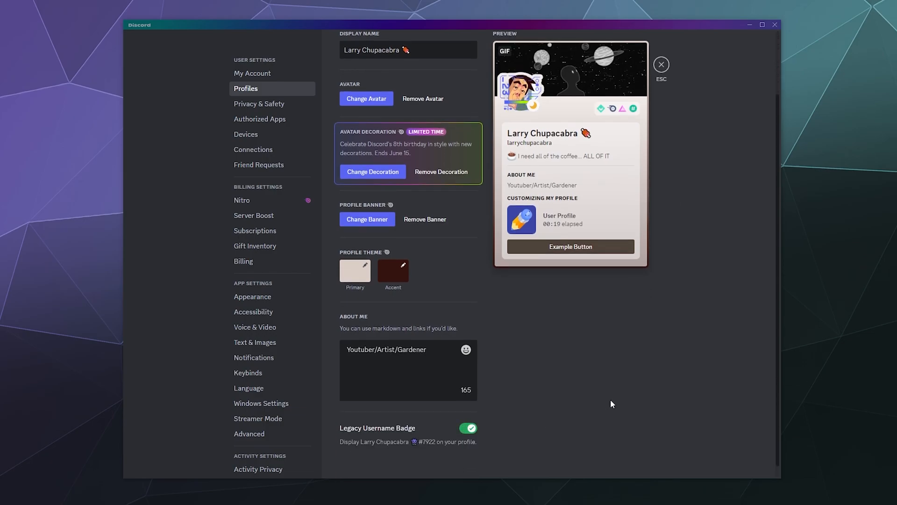